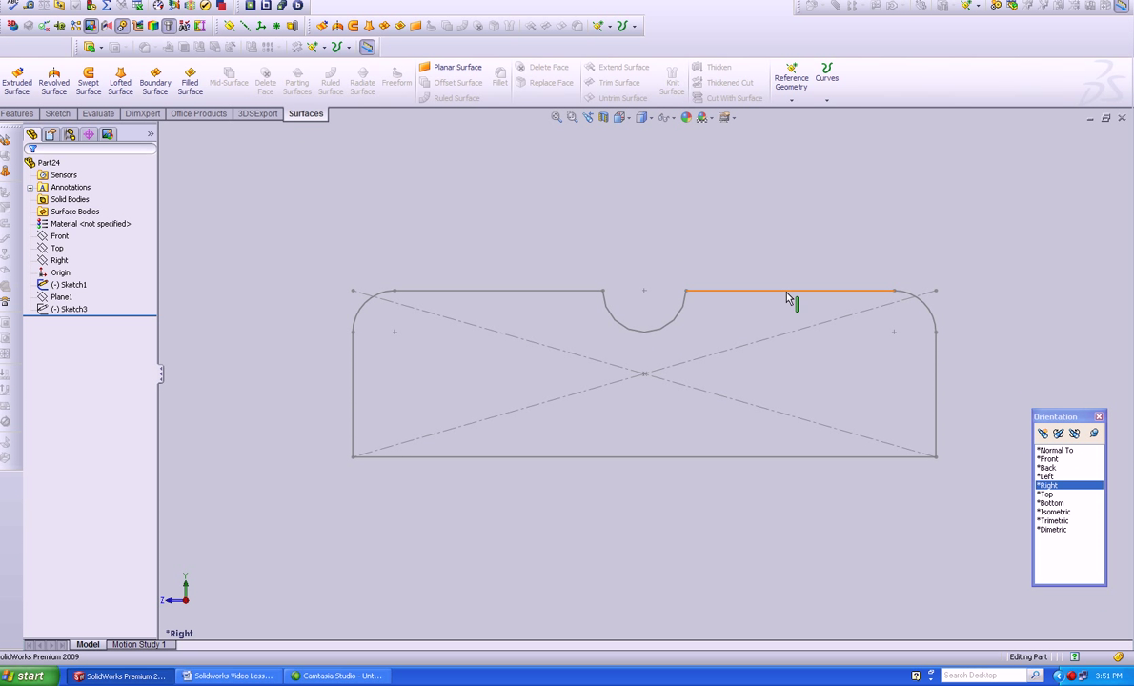
- Review the profile and path sketches and reference planes from an isometric angle
click(810, 211)
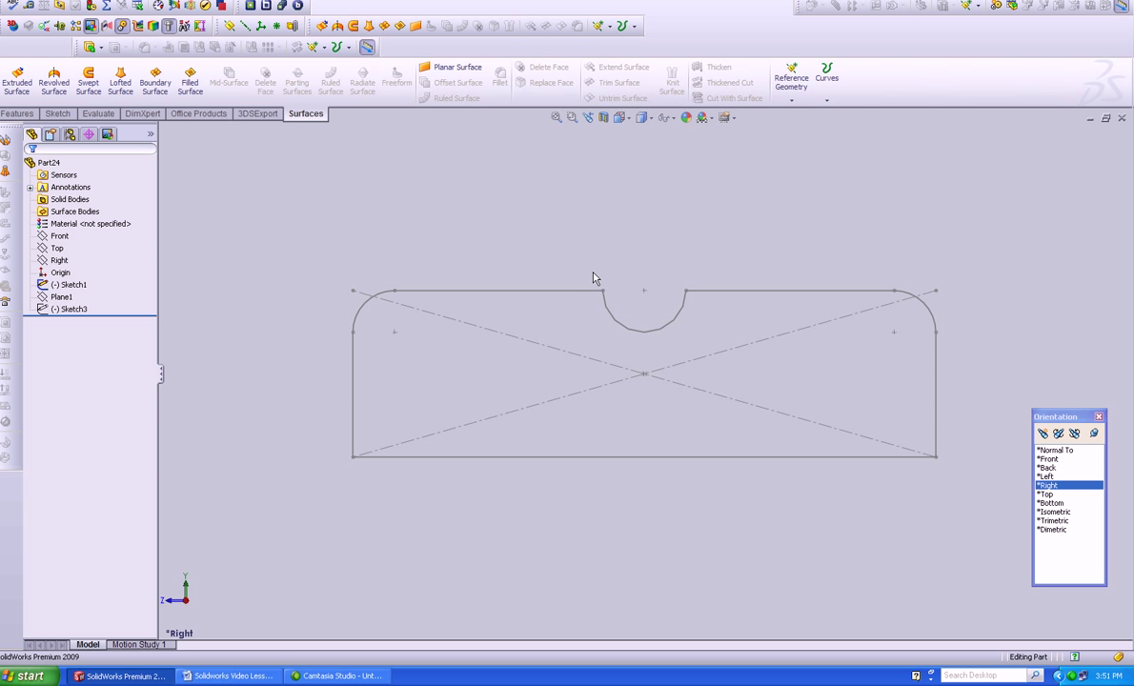
mouse_move(339, 254)
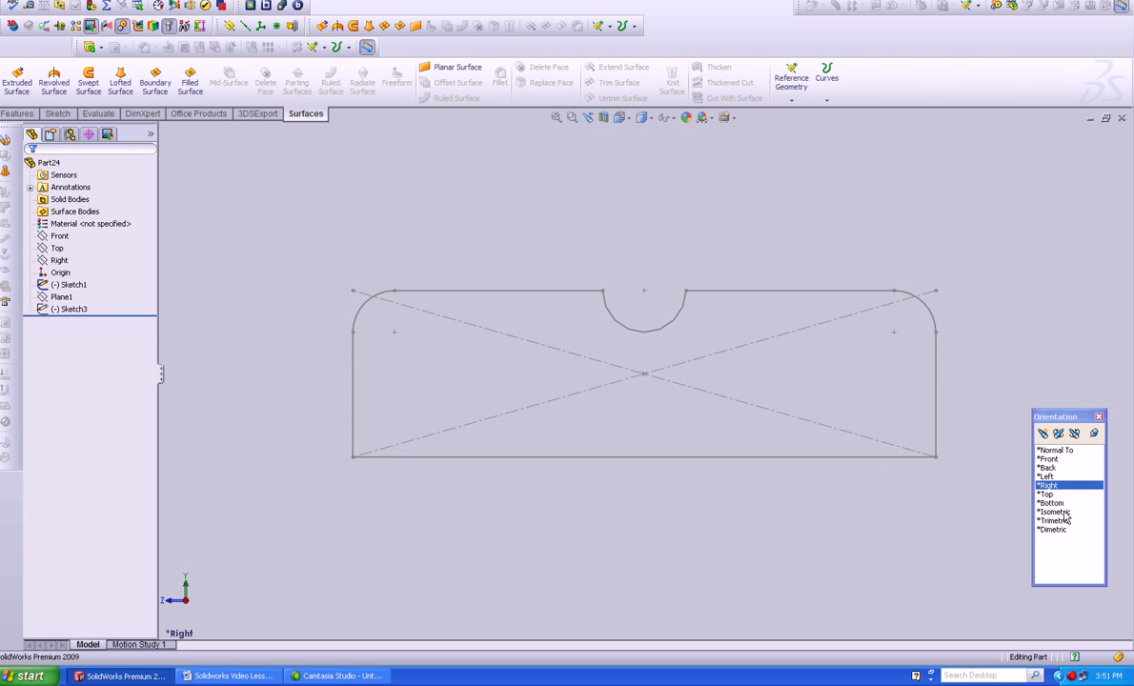
click(1056, 511)
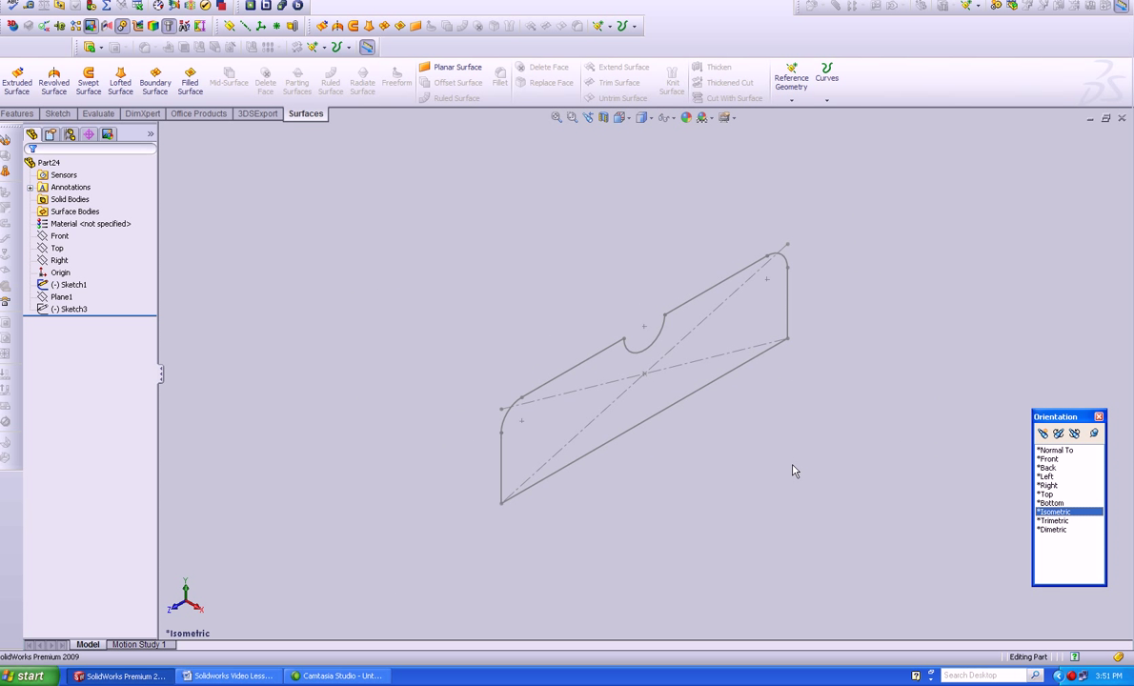
click(64, 305)
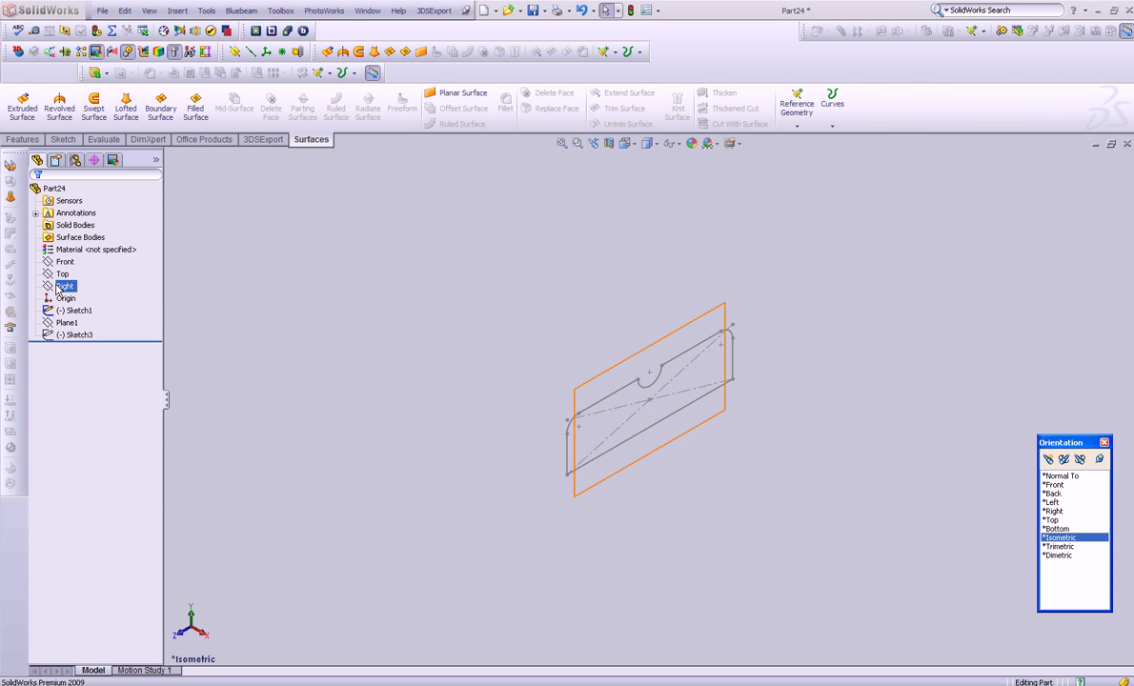
click(63, 275)
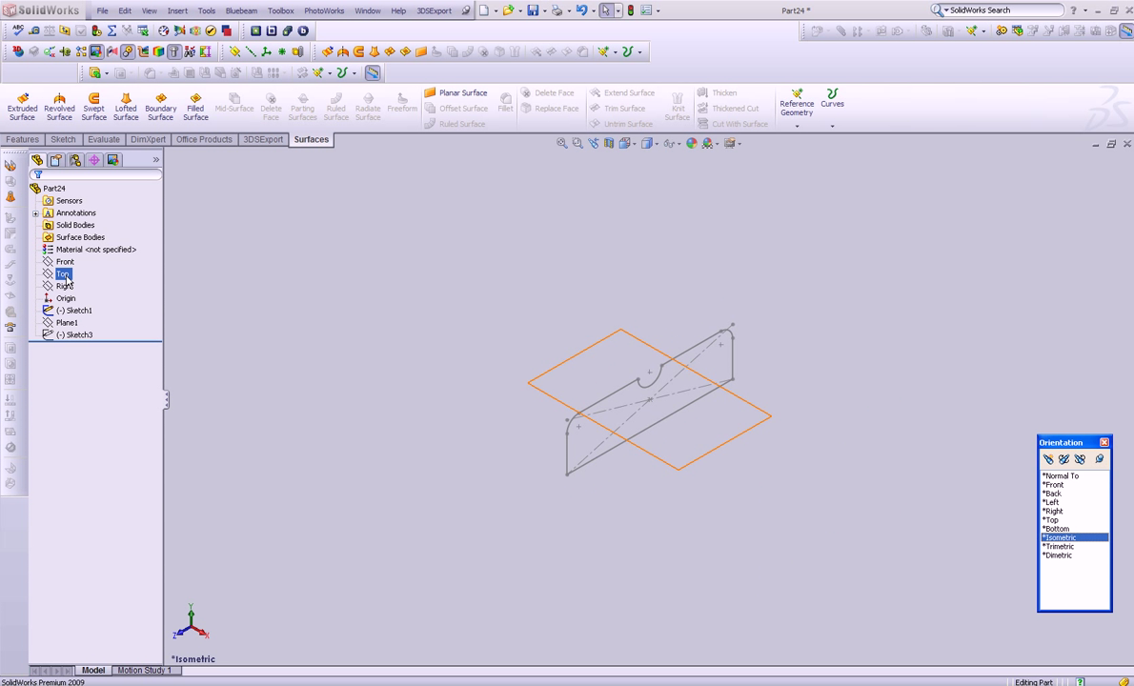
click(79, 335)
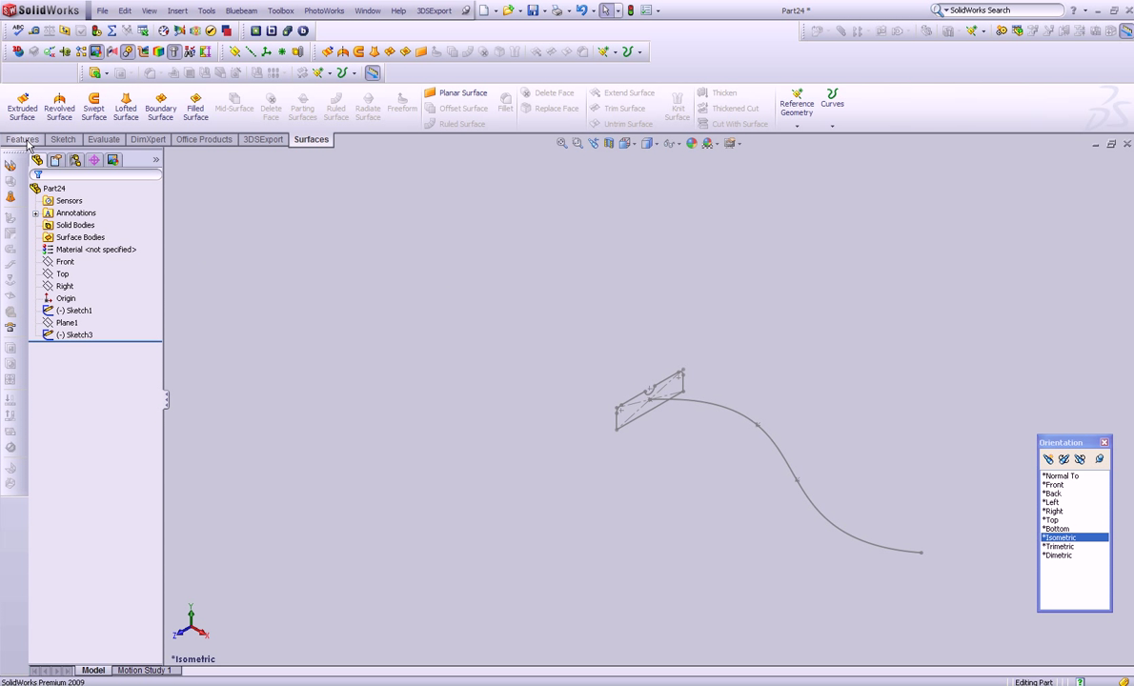
- Sweep the bench profile along the S-curve path with Keep normal constant orientation and confirm
click(19, 139)
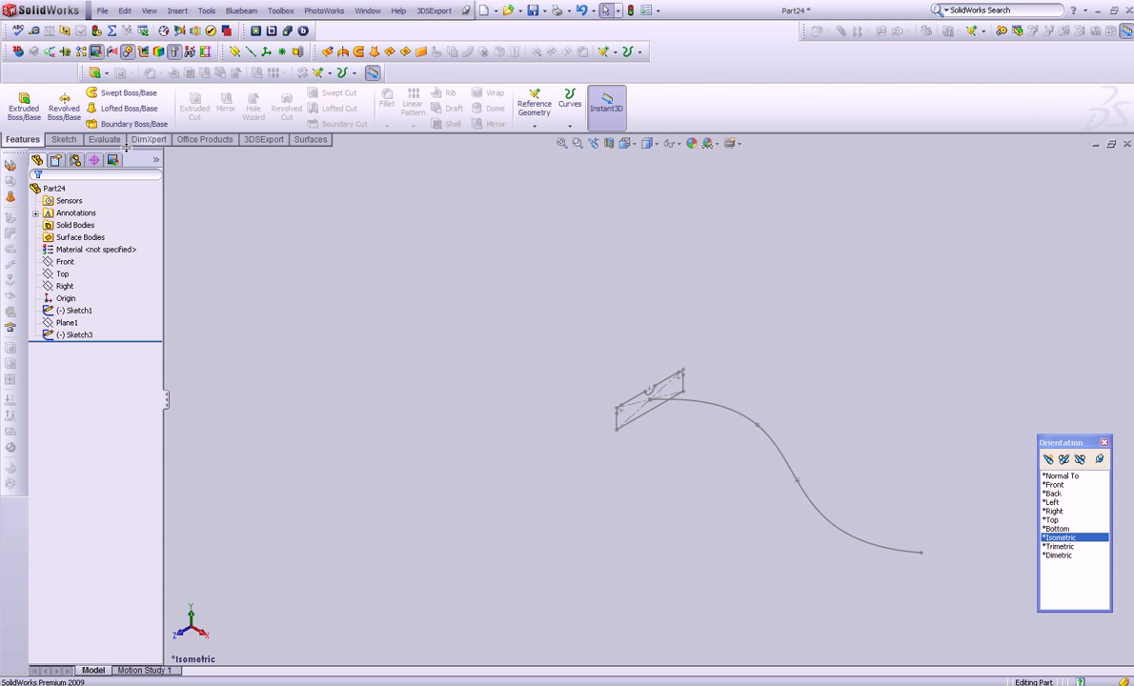
mouse_move(133, 95)
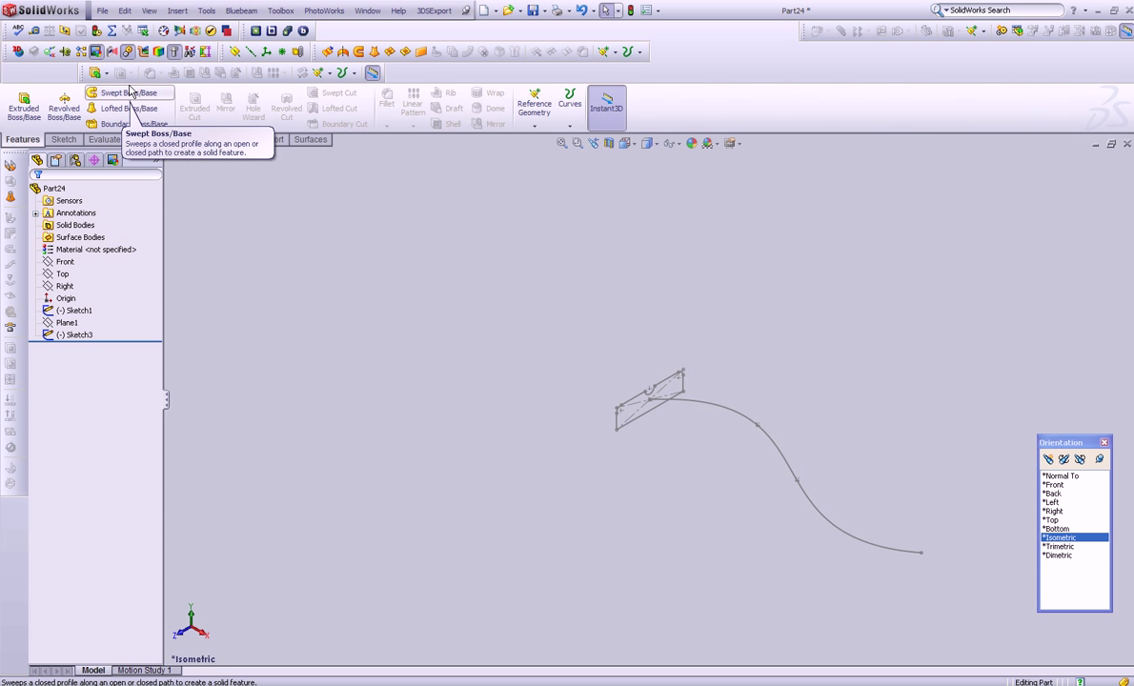
click(120, 91)
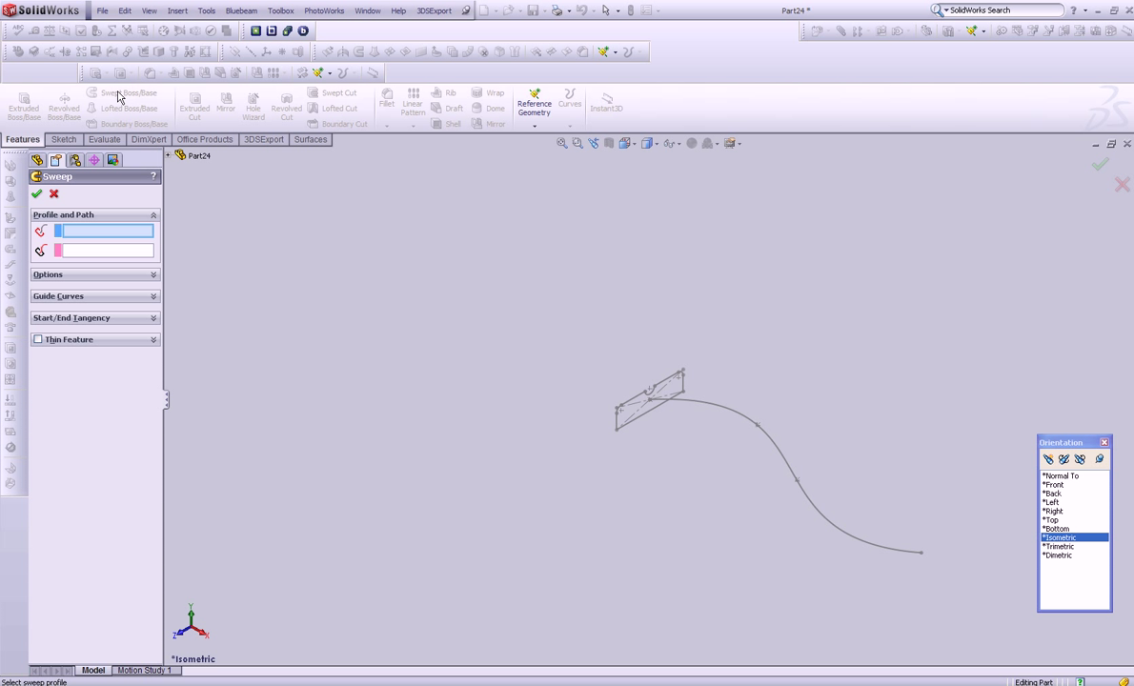
mouse_move(338, 294)
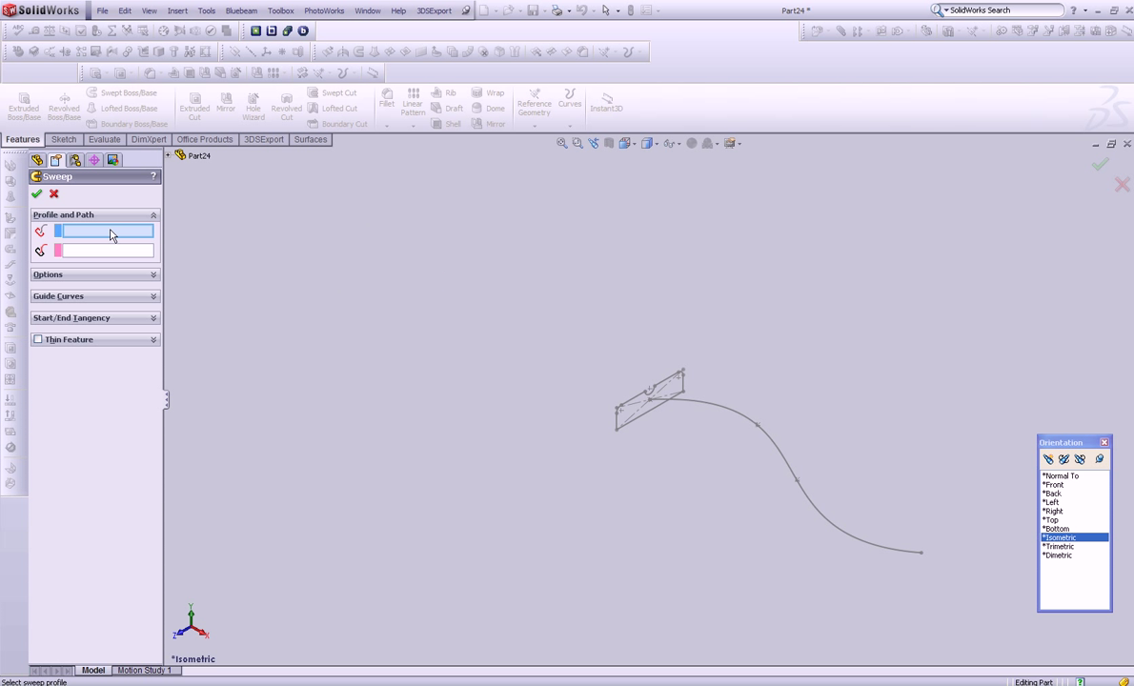
mouse_move(618, 312)
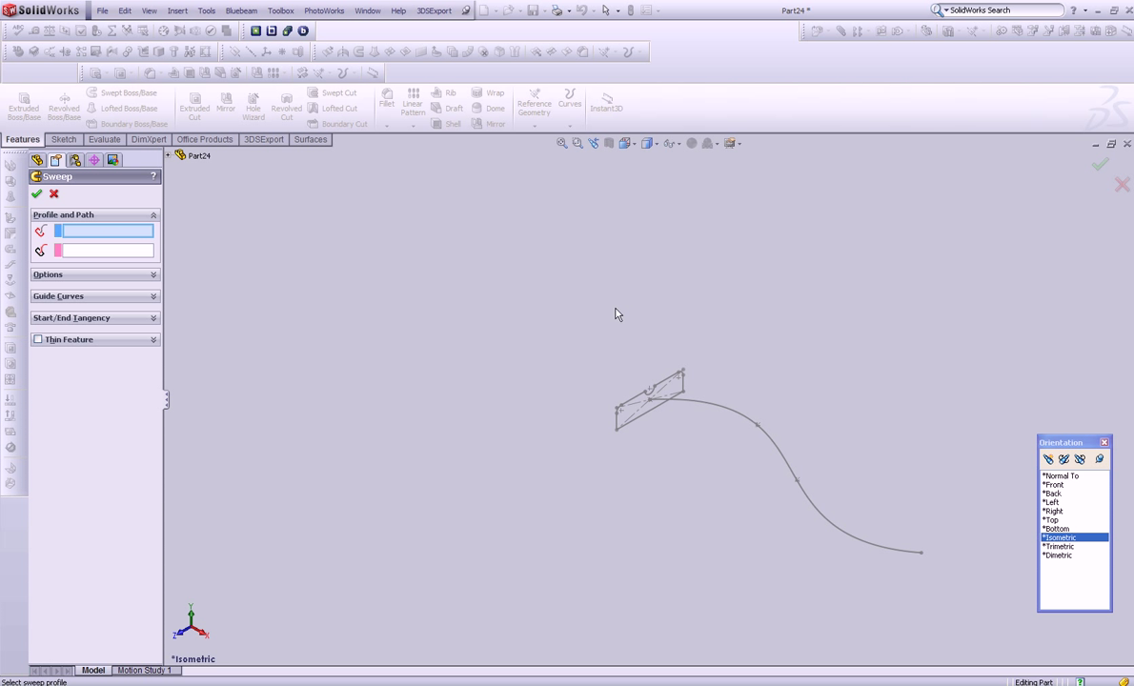
click(644, 404)
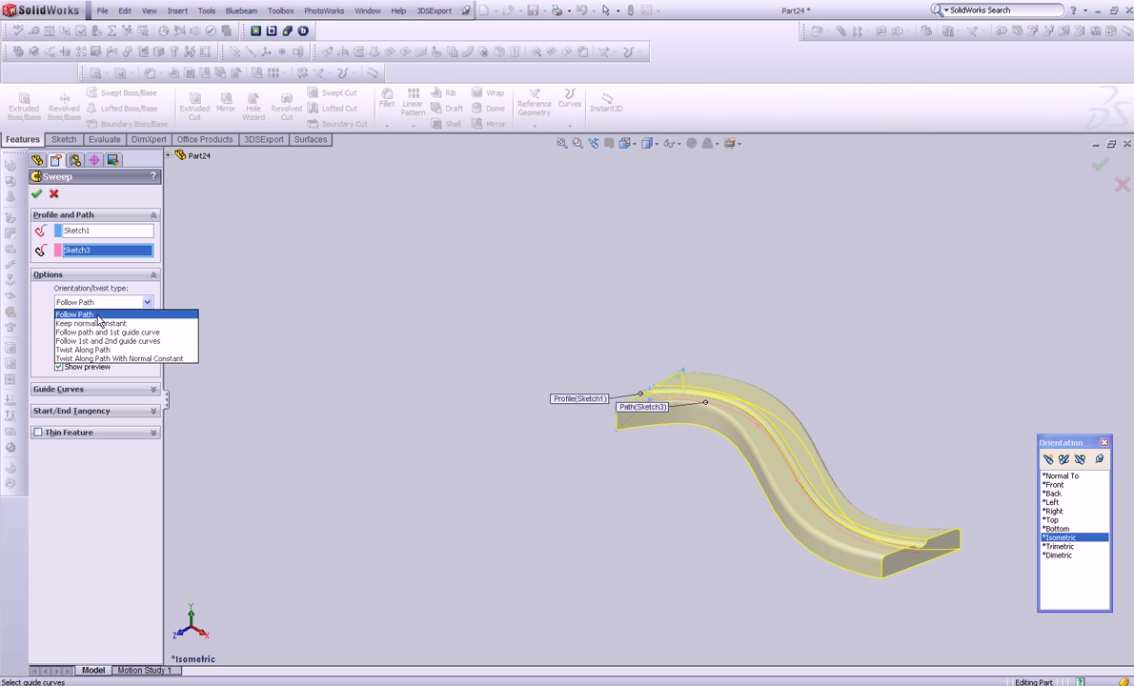
mouse_move(86, 324)
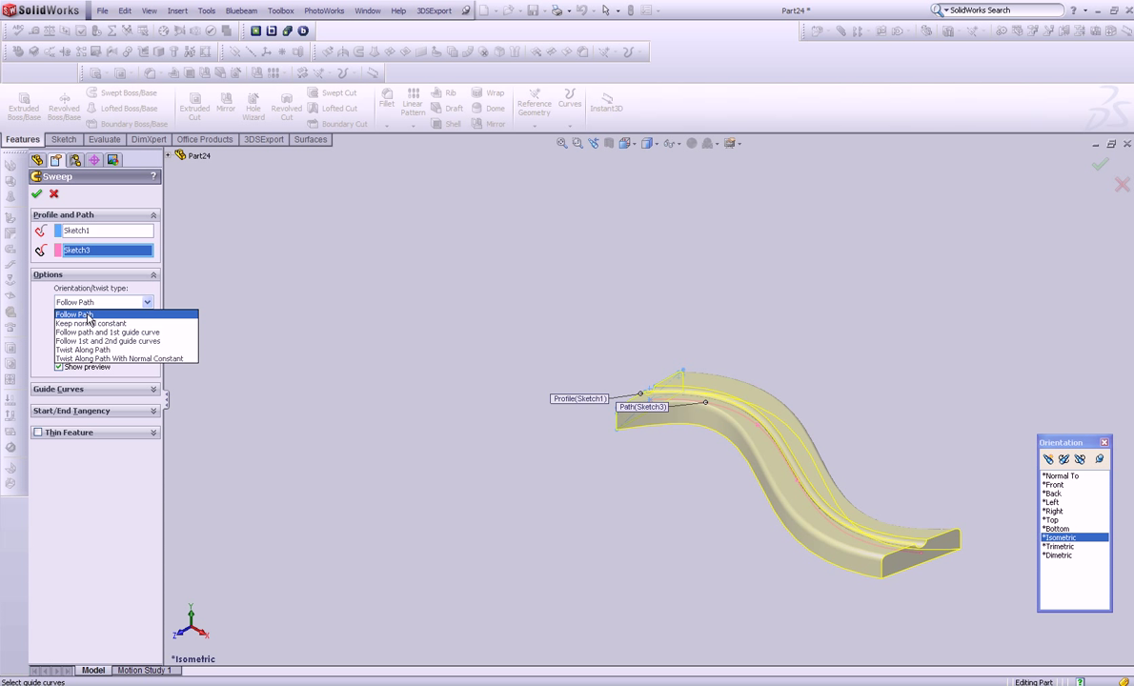
mouse_move(104, 331)
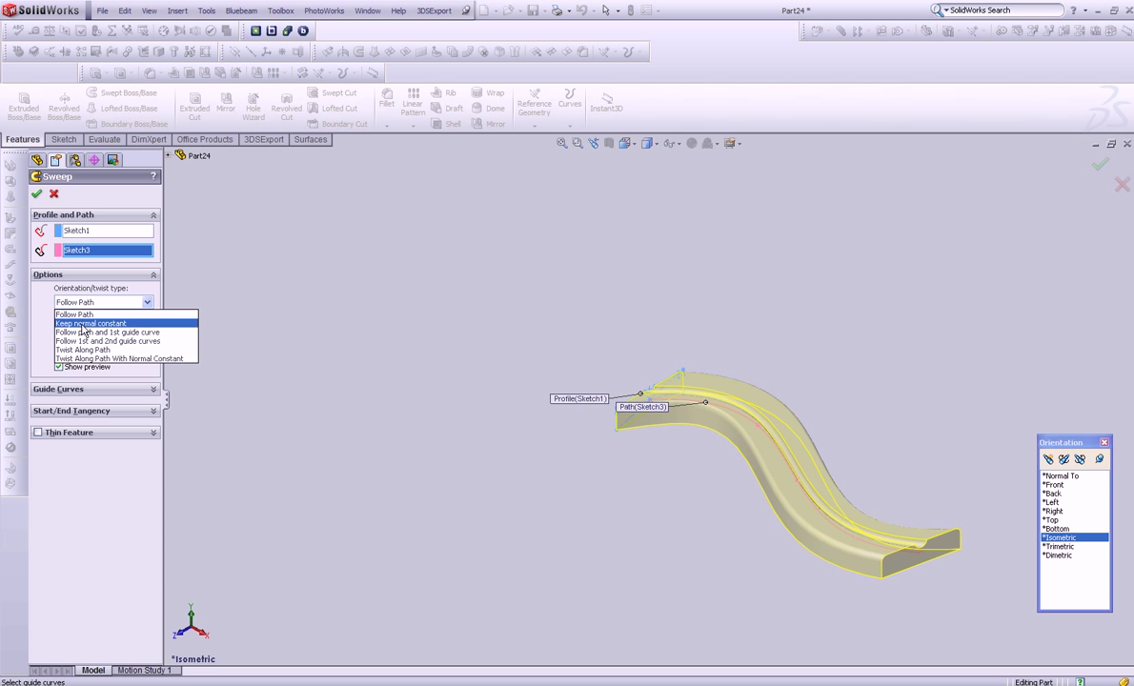
mouse_move(74, 329)
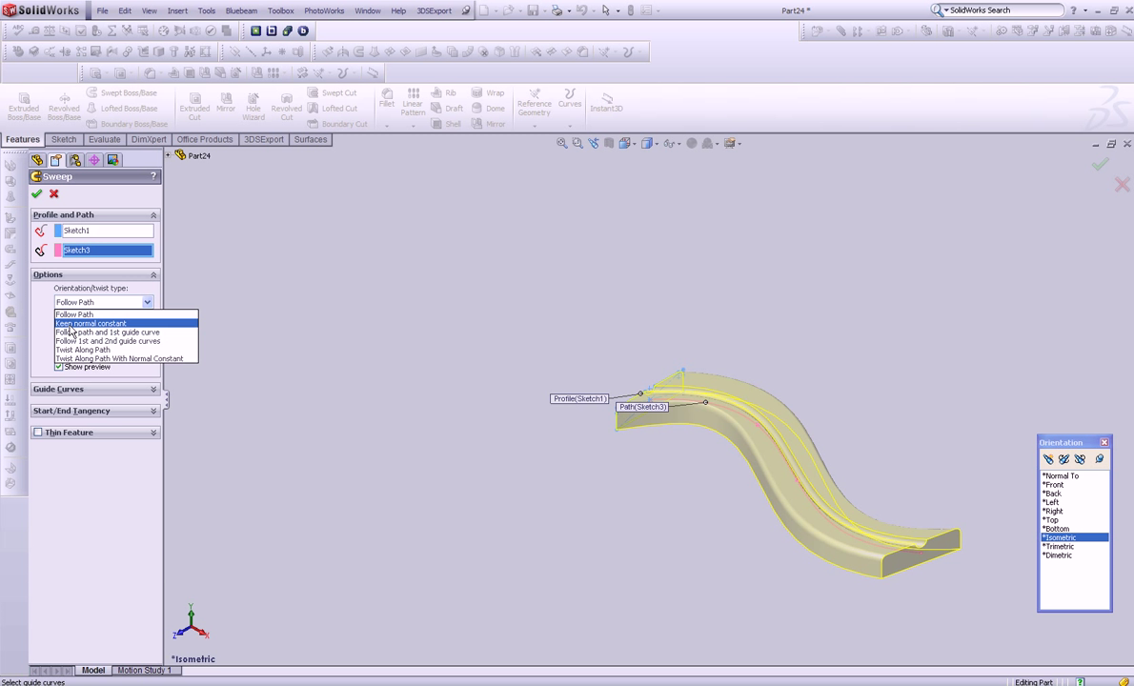
click(86, 324)
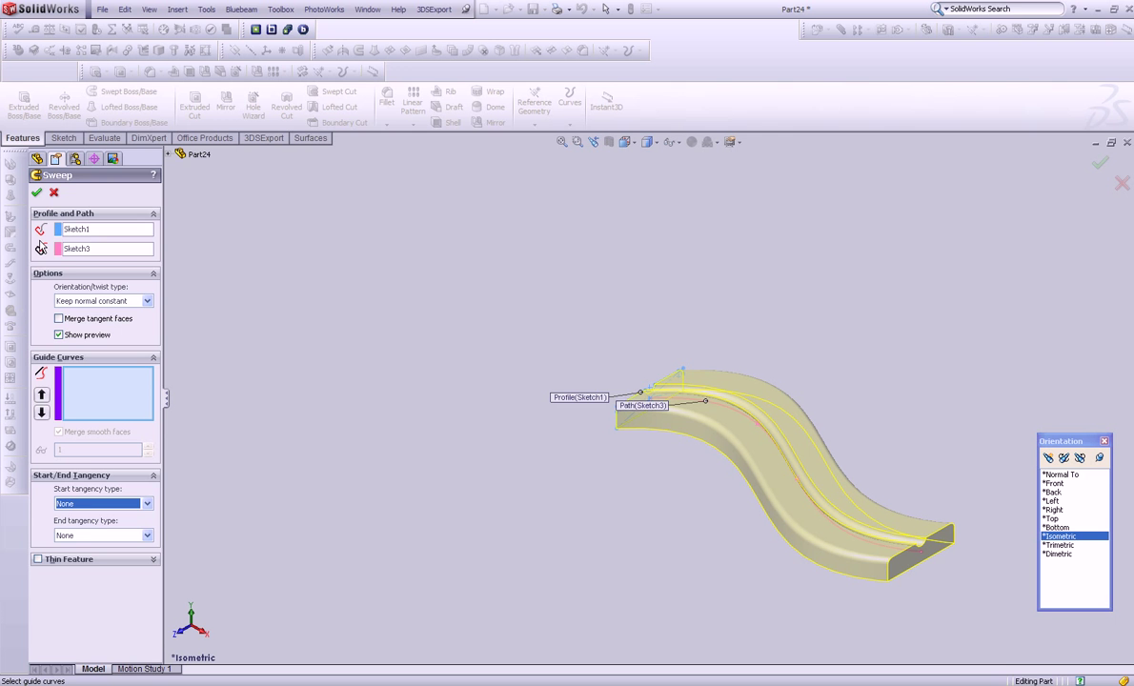
click(38, 192)
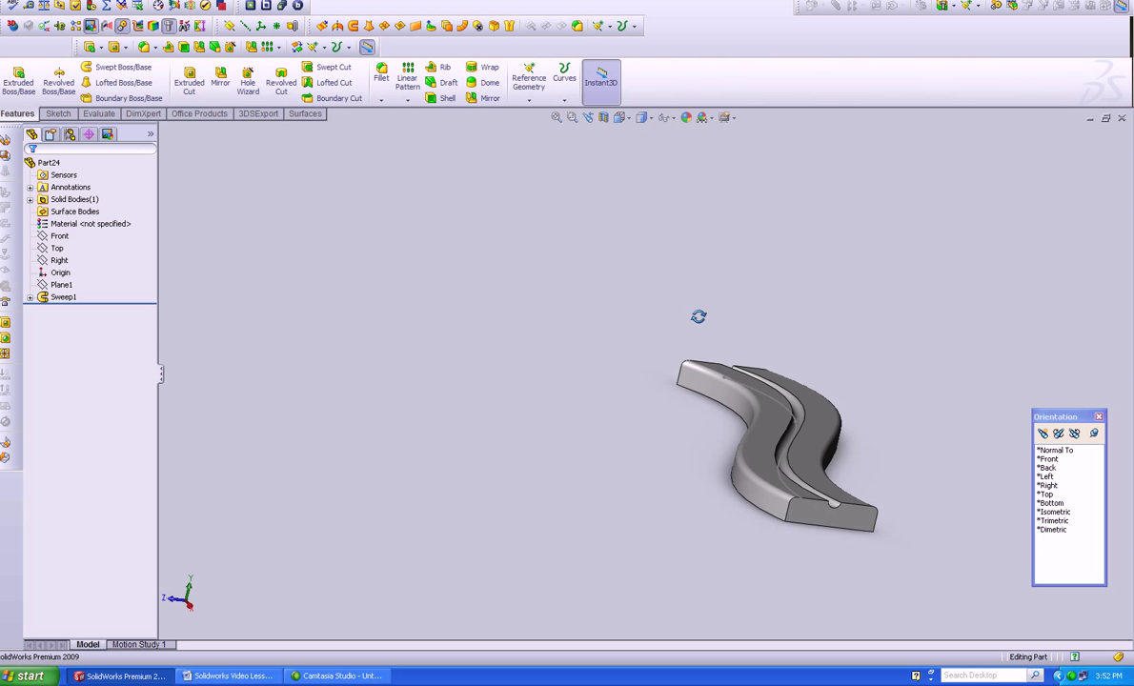
- Reopen the sweep's path sketch (Sketch3) for editing so the wavy solid rebuilds from the spline
drag(771, 447, 741, 473)
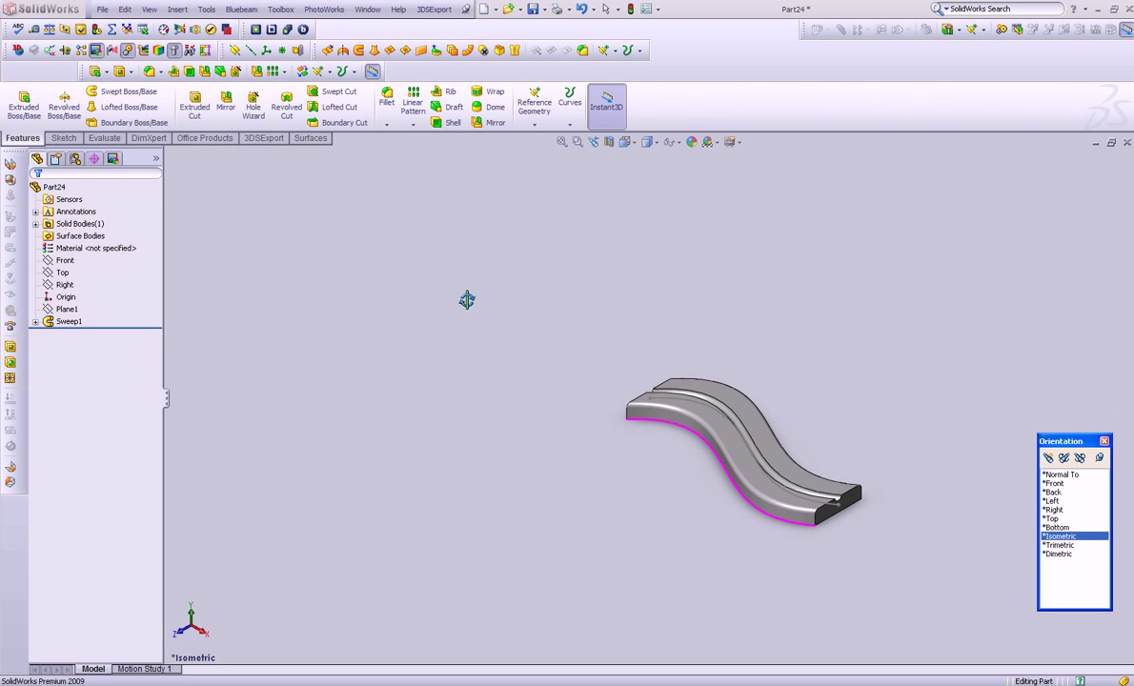
click(68, 320)
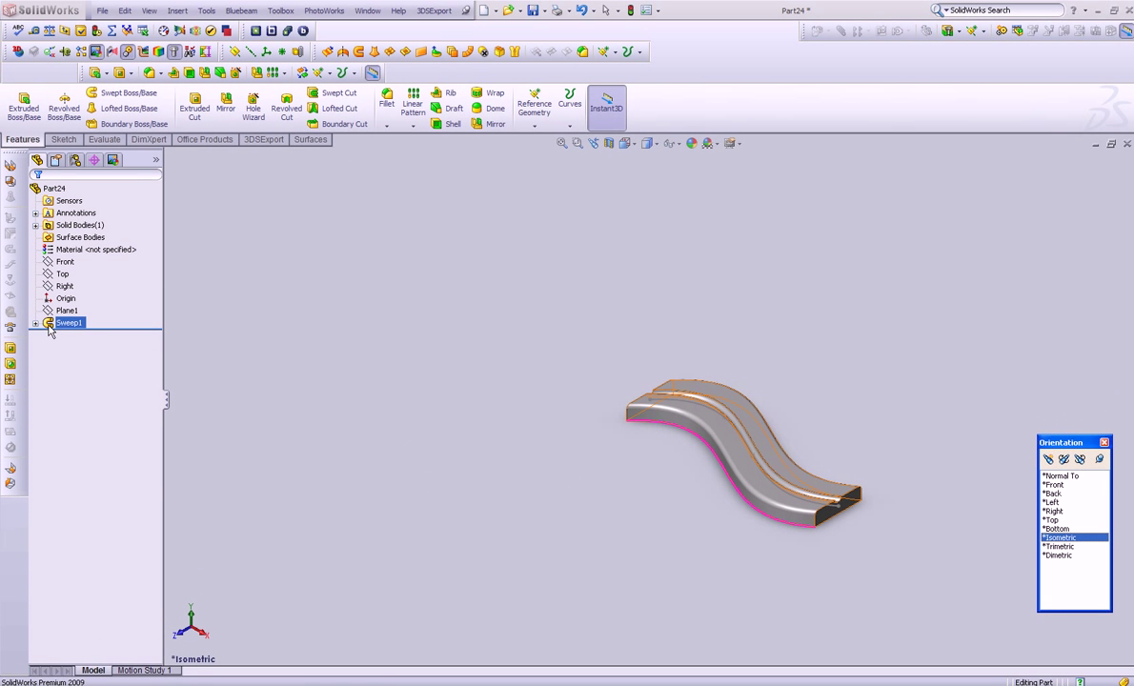
click(69, 322)
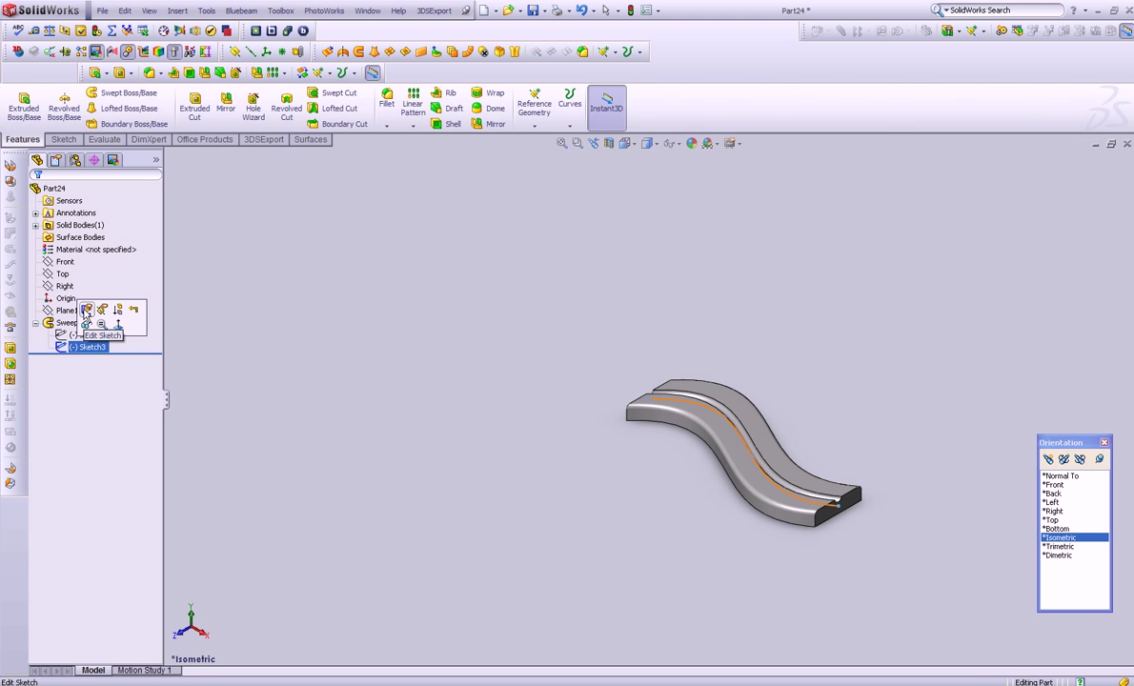
click(88, 309)
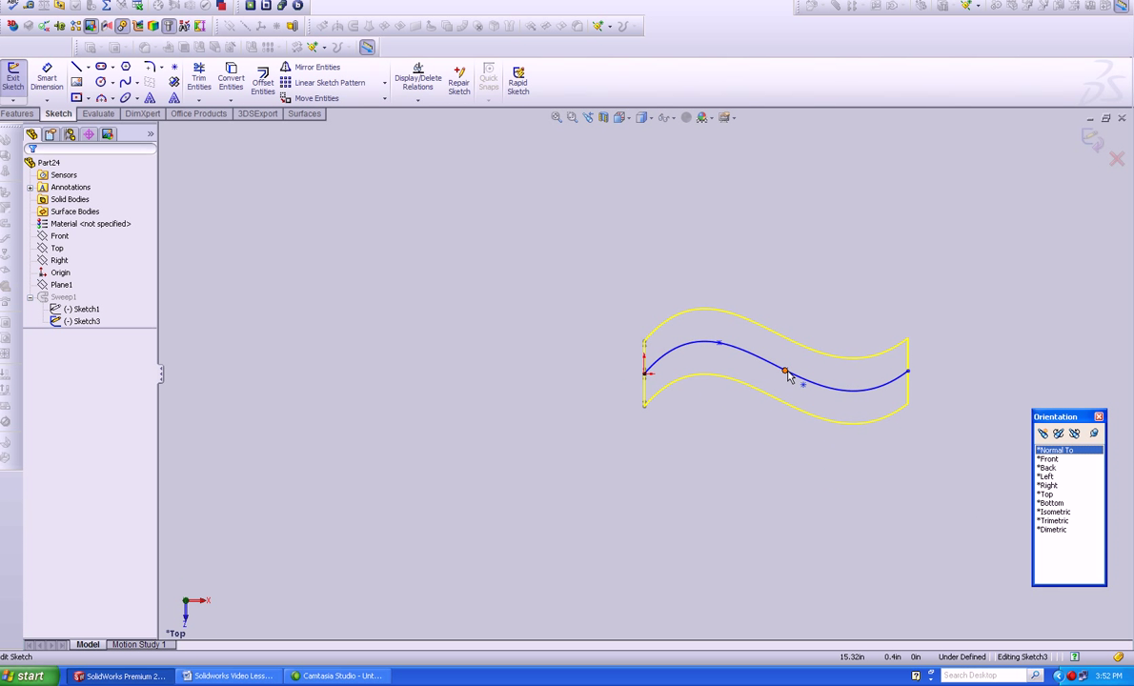
click(781, 372)
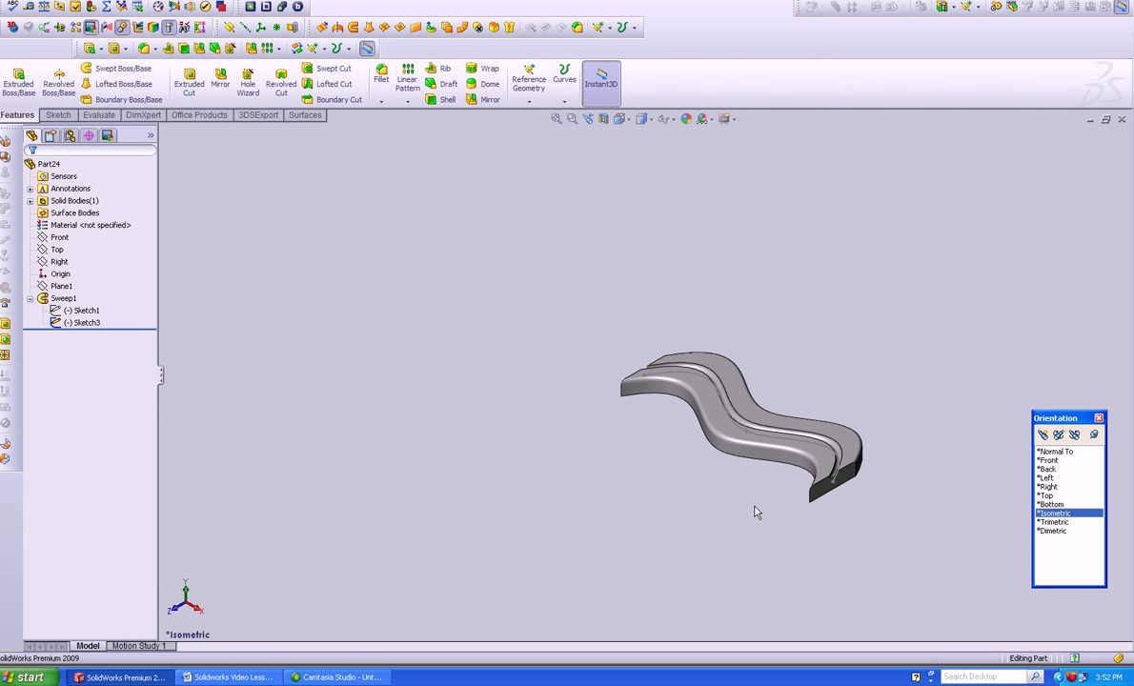
click(149, 11)
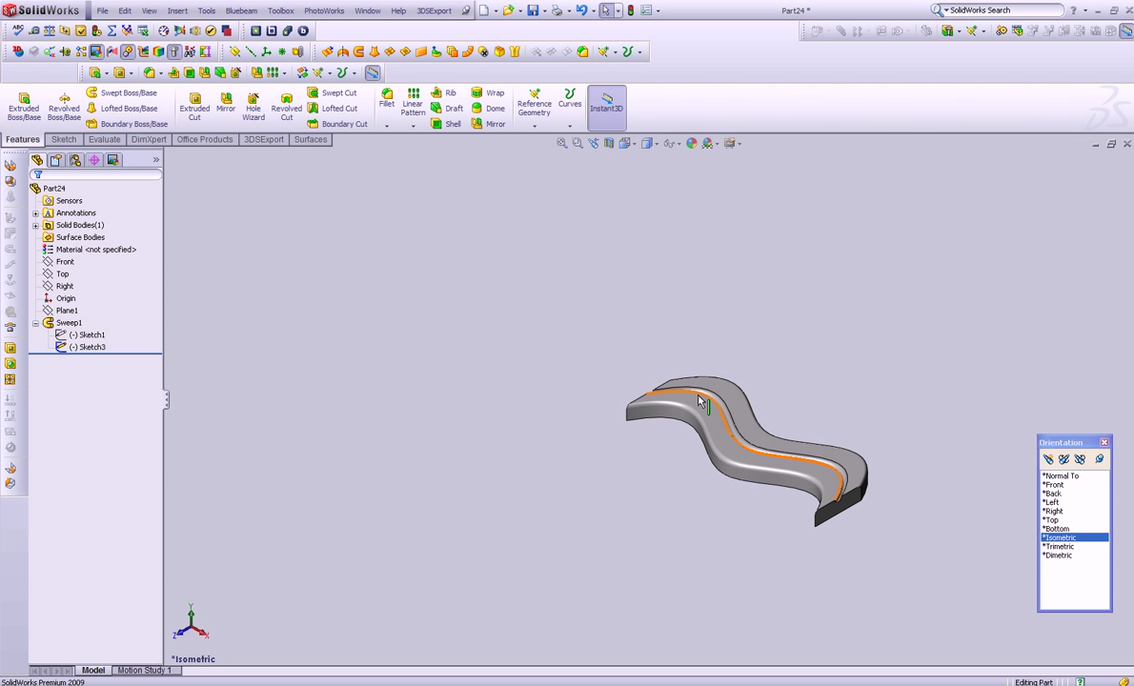
click(90, 335)
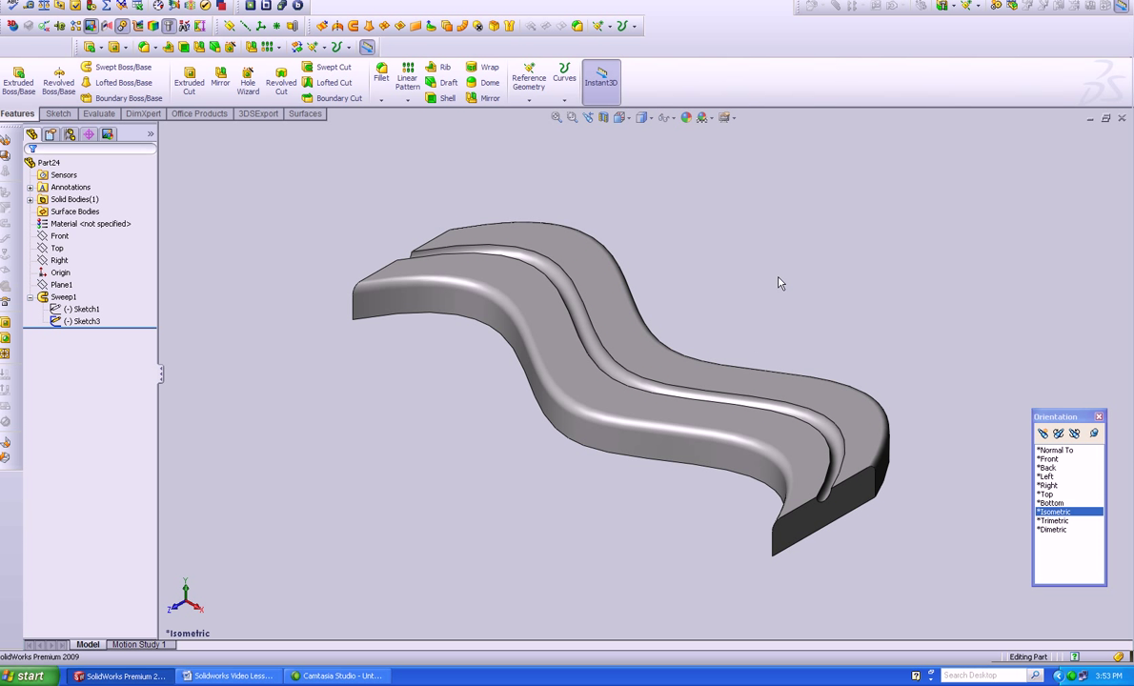
click(511, 271)
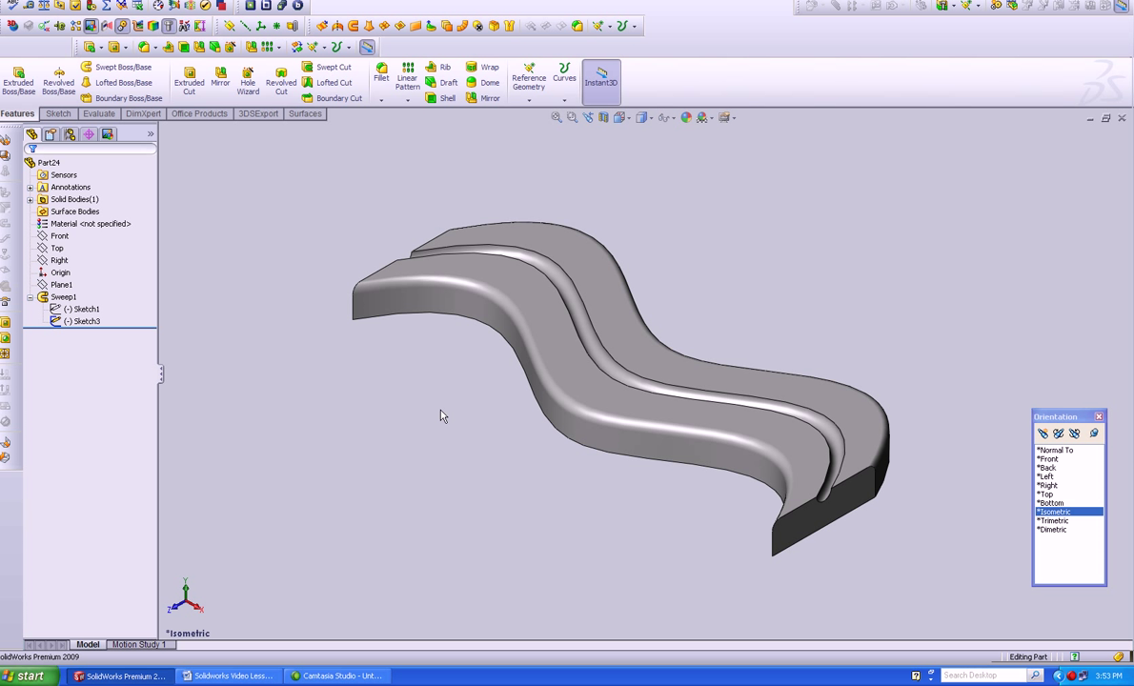
mouse_move(440, 446)
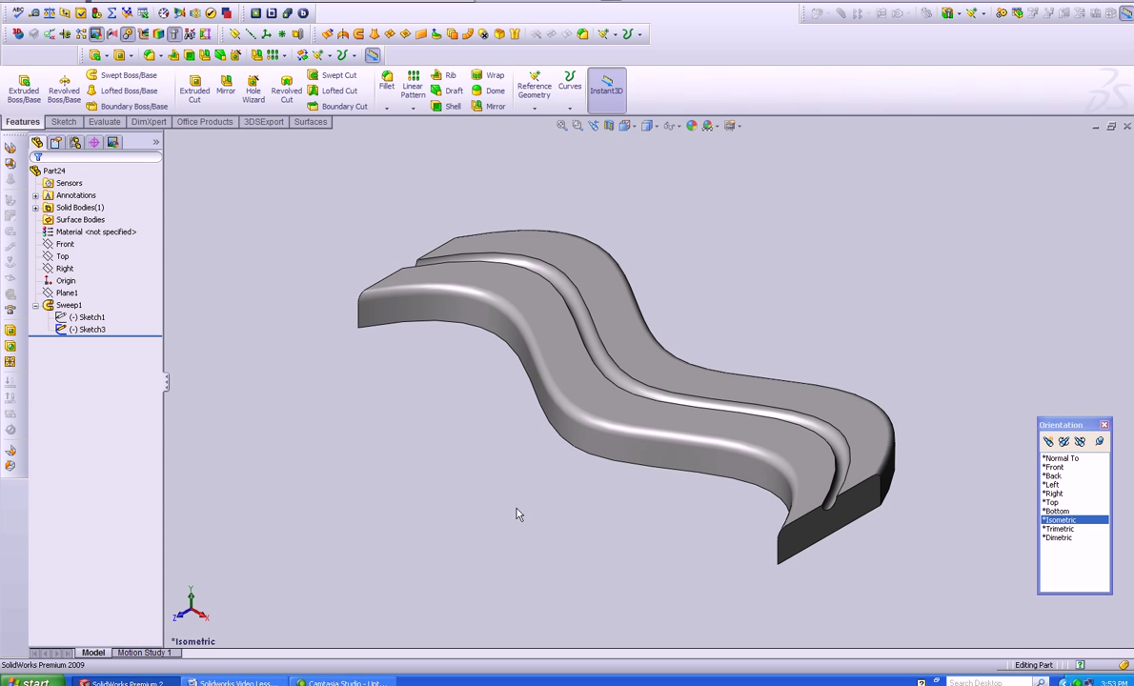
mouse_move(531, 505)
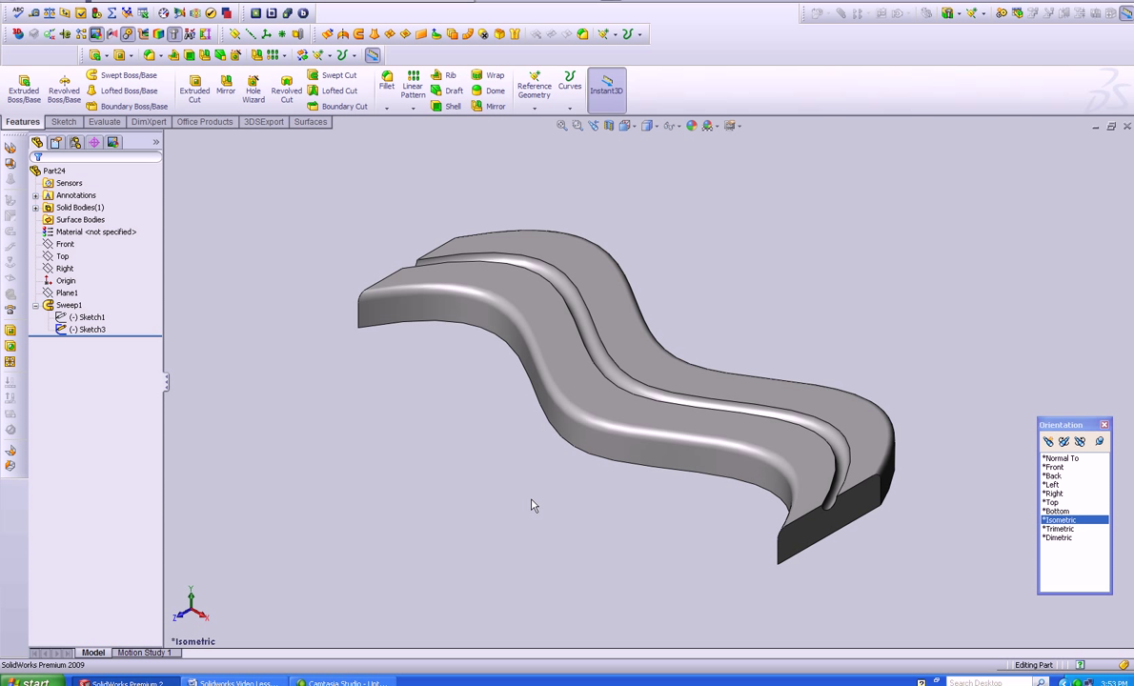